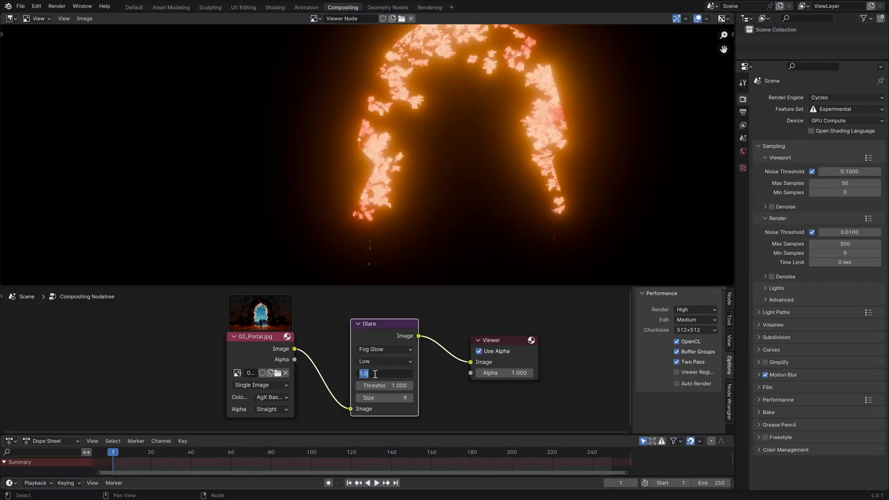
# - Set the Glare node's Mix to 0 so the portal image shows with no added glow
pyautogui.write('0')
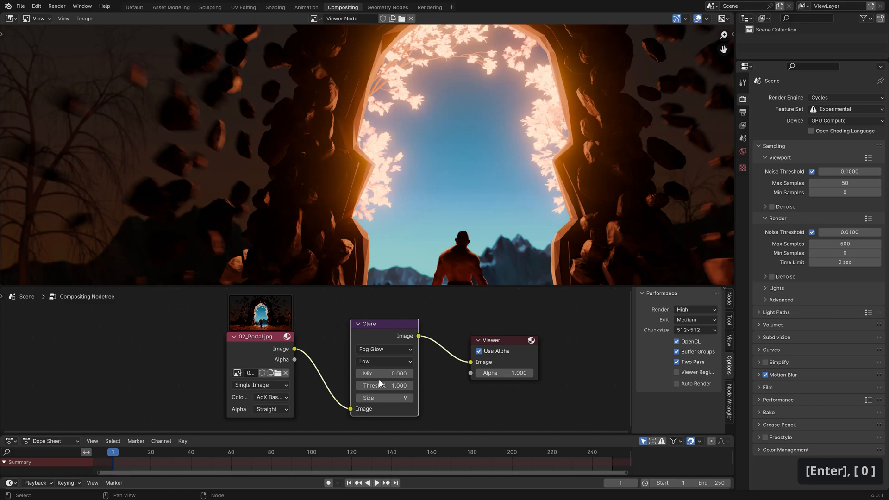
pyautogui.click(460, 7)
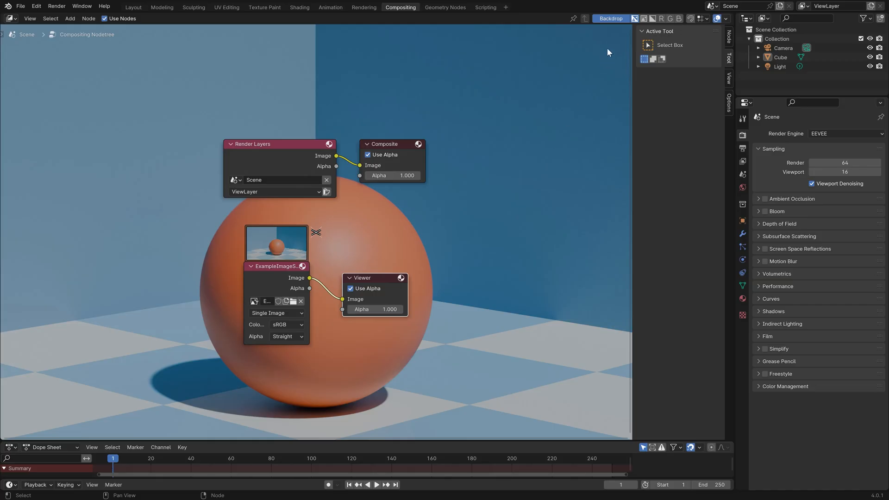
# - Composite the overlay onto the backdrop with Alpha Over and vary its Fac slider
pyautogui.click(610, 19)
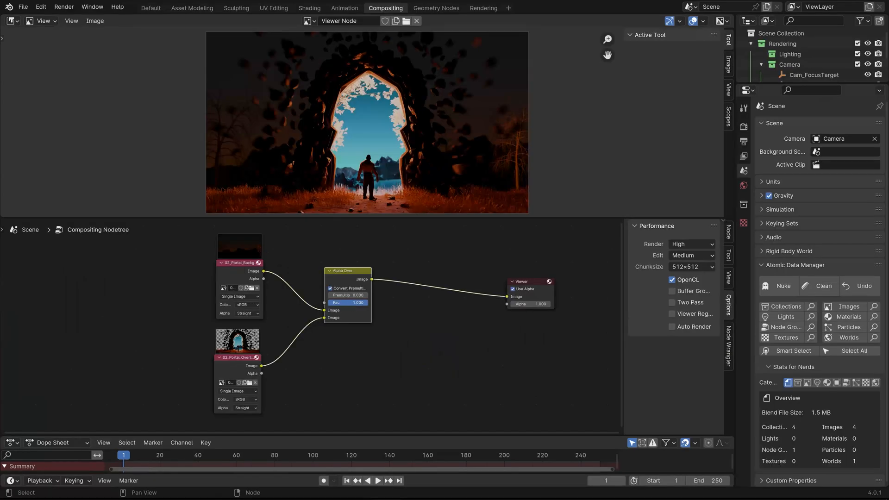
pyautogui.moveTo(347, 302); pyautogui.dragTo(317, 302)
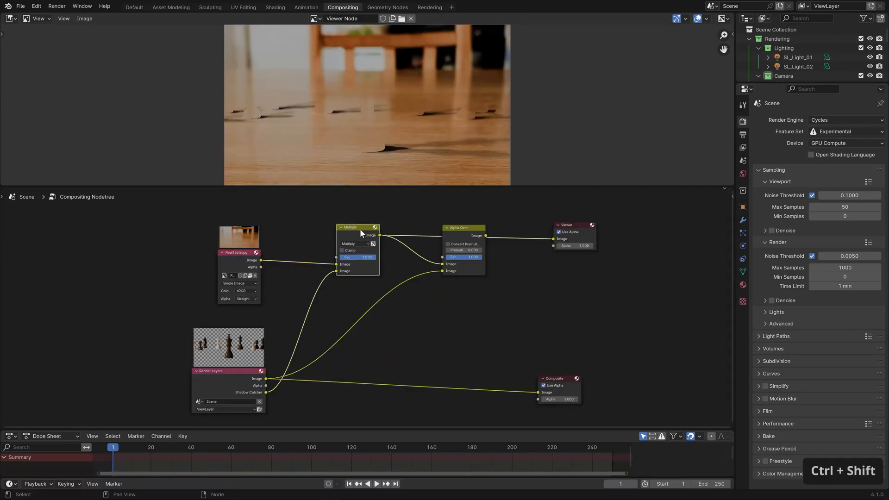
# - Route the Viewer to the Multiply node to preview the shadow-darkened table photo alone
pyautogui.click(462, 228)
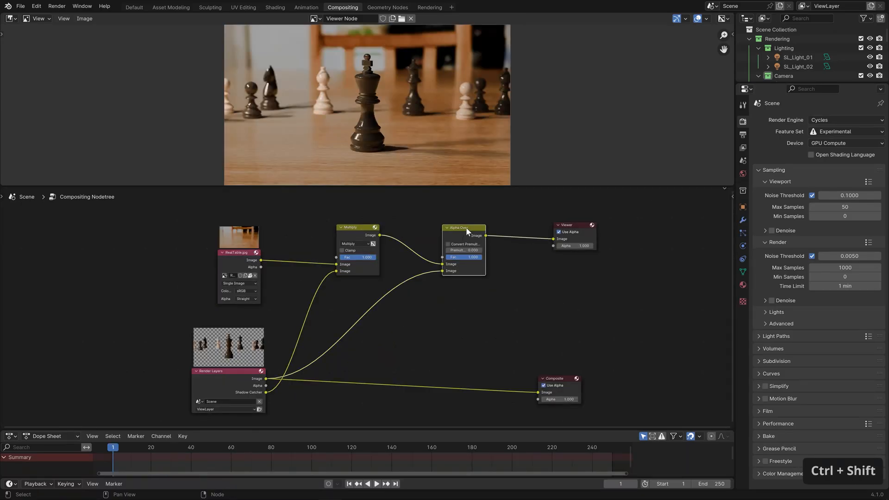
# - Preview the chess pieces composited onto the table, then switch to the tracked backyard footage
pyautogui.click(460, 6)
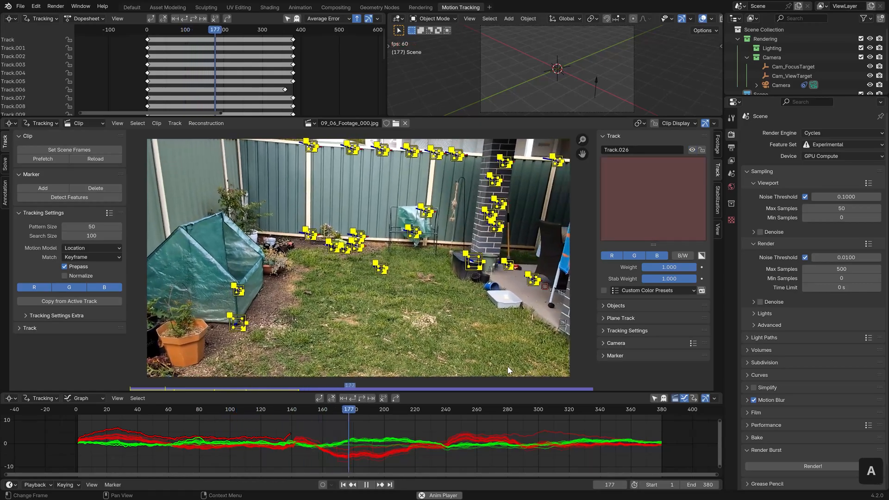
pyautogui.click(131, 7)
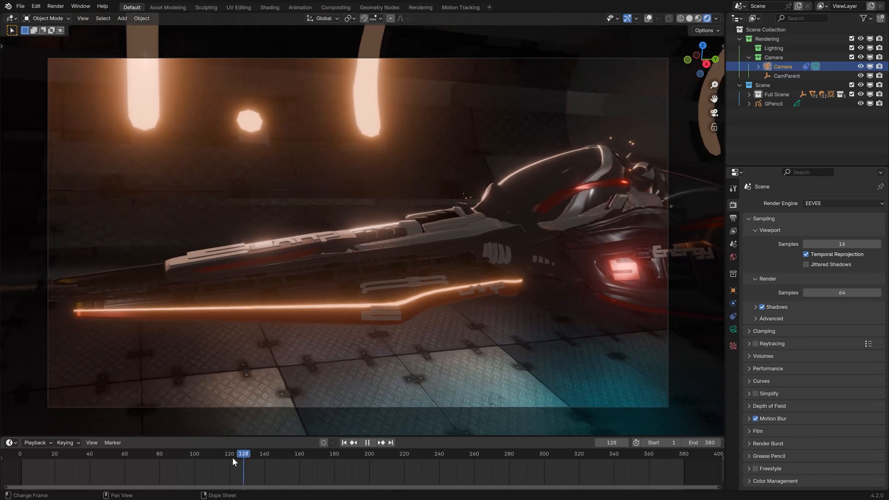
# - Scrub the spaceship fly-by on the Timeline to an earlier frame, a later one, then back near frame 158
pyautogui.click(411, 462)
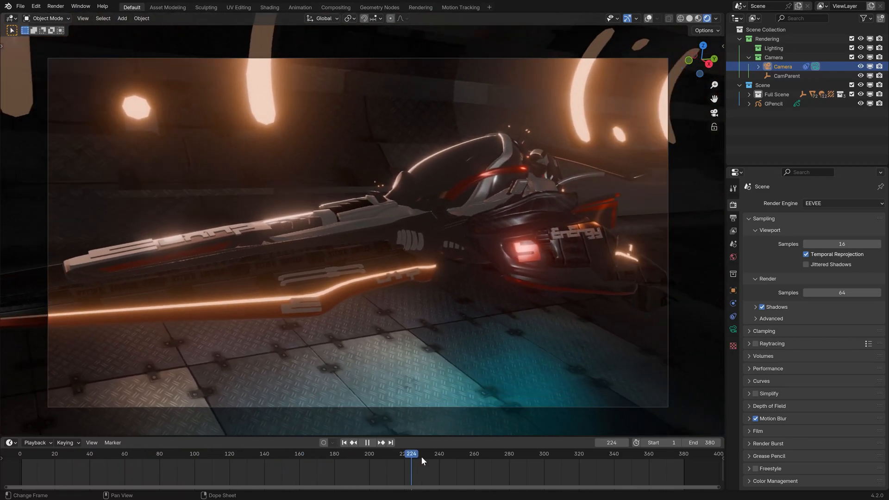
pyautogui.moveTo(411, 460); pyautogui.dragTo(296, 461)
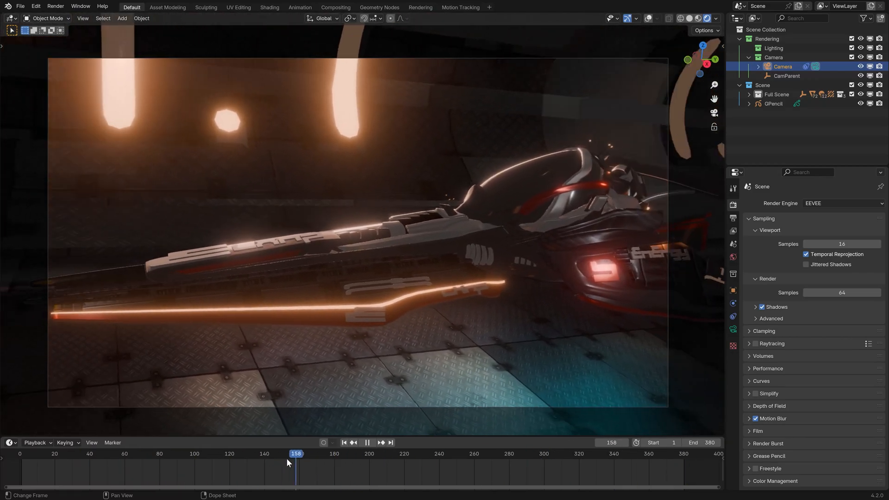
pyautogui.click(335, 8)
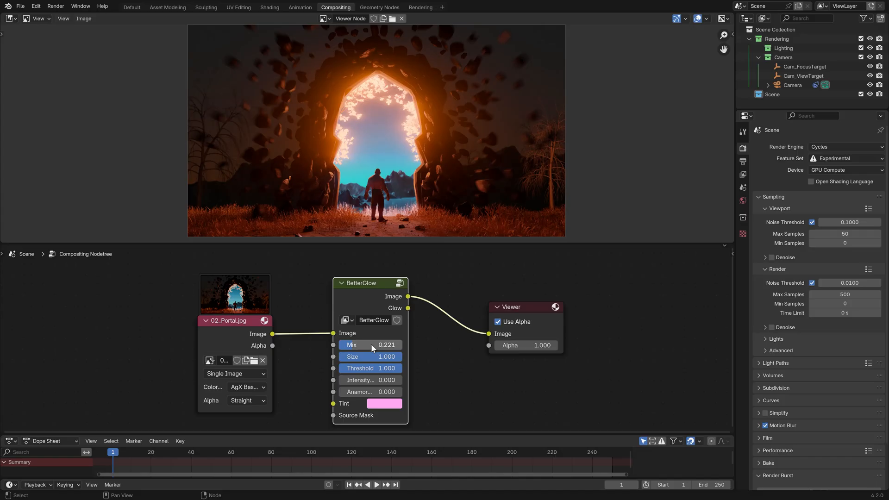
# - Adjust the BetterGlow group's Mix on the portal, then switch to the other scenes' compositing and tracking workspaces
pyautogui.moveTo(371, 344); pyautogui.dragTo(371, 345)
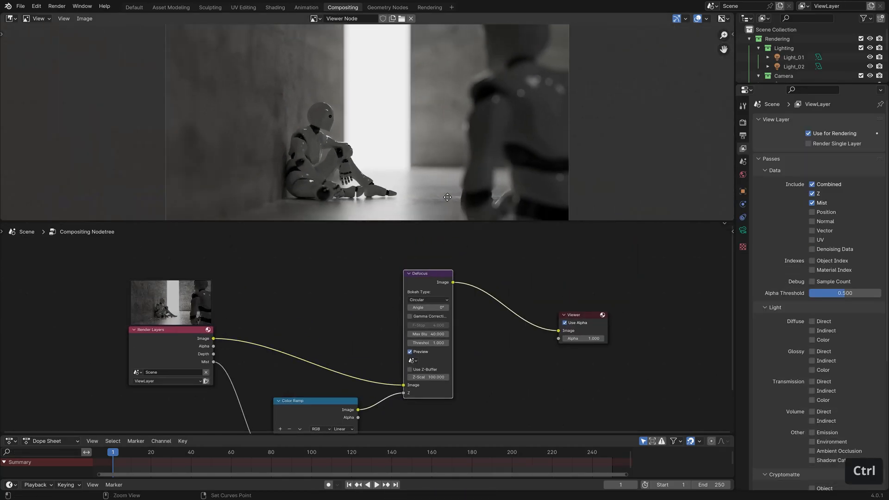
pyautogui.click(460, 6)
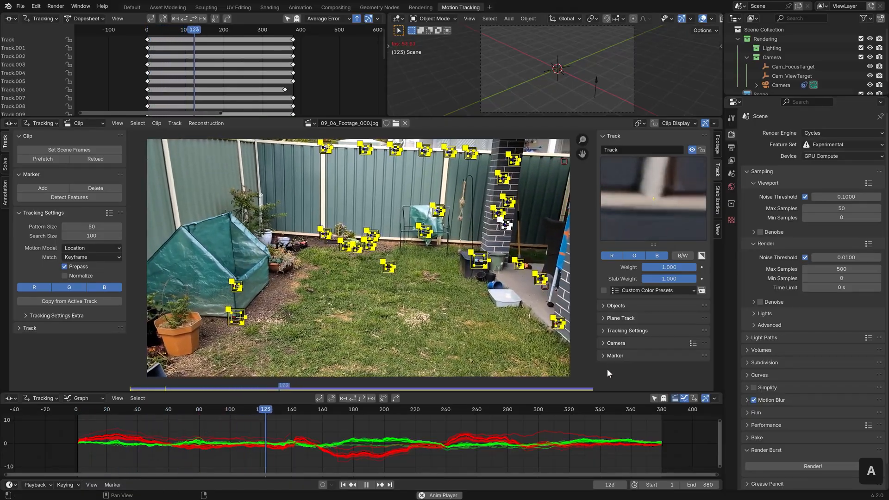
pyautogui.click(342, 7)
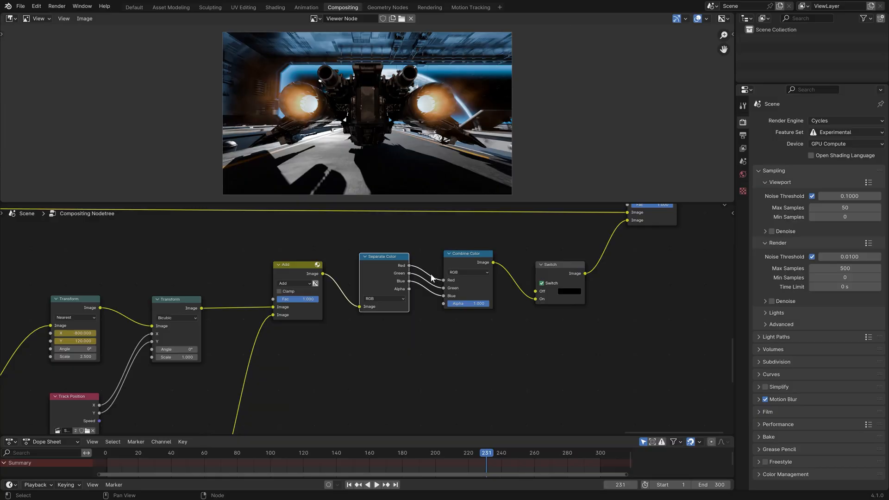